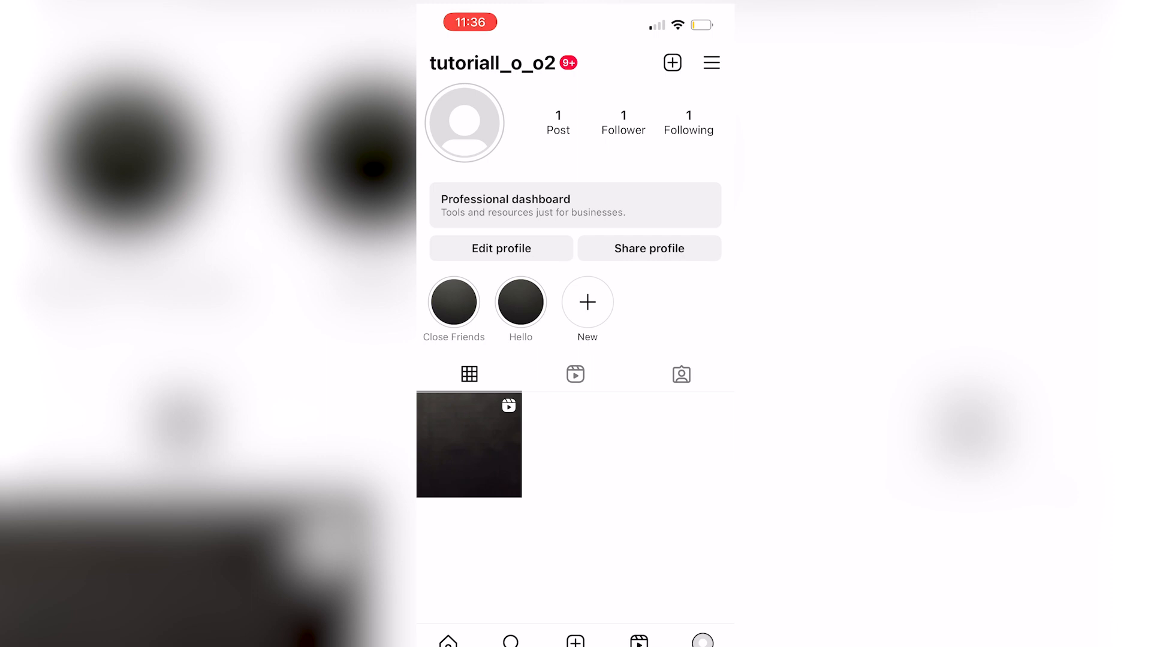
# Open the Close Friends list from the profile, showing tutorial_o_o as the only member
pyautogui.click(453, 302)
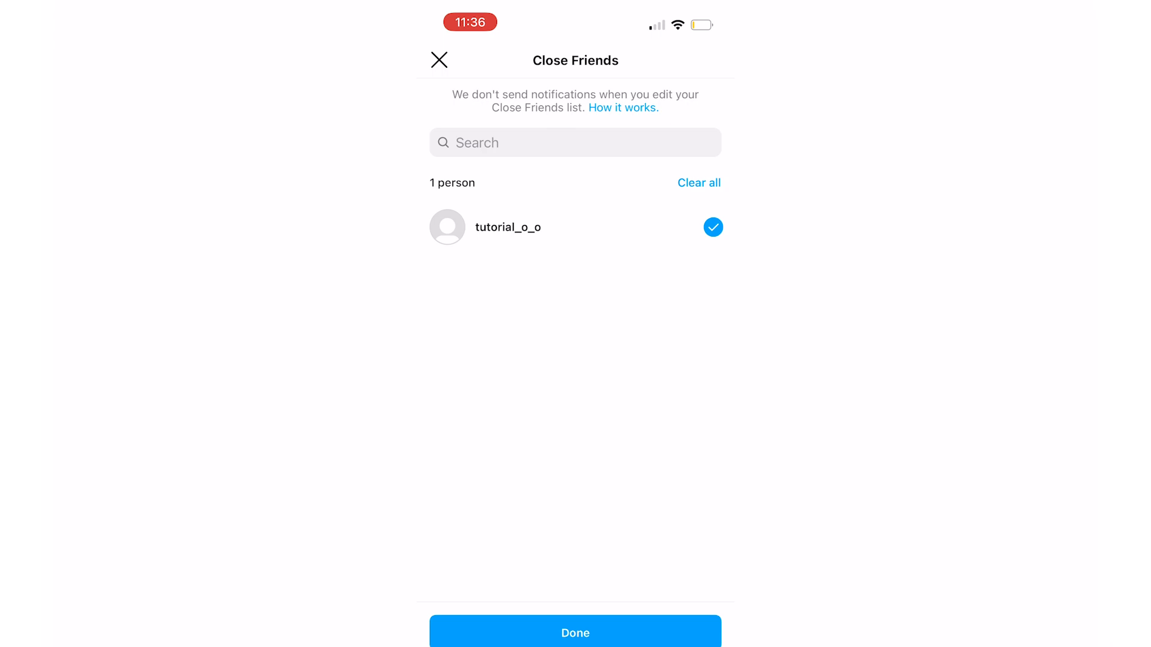
# Uncheck tutorial_o_o so Close Friends holds 0 people, then save with Done
pyautogui.click(713, 228)
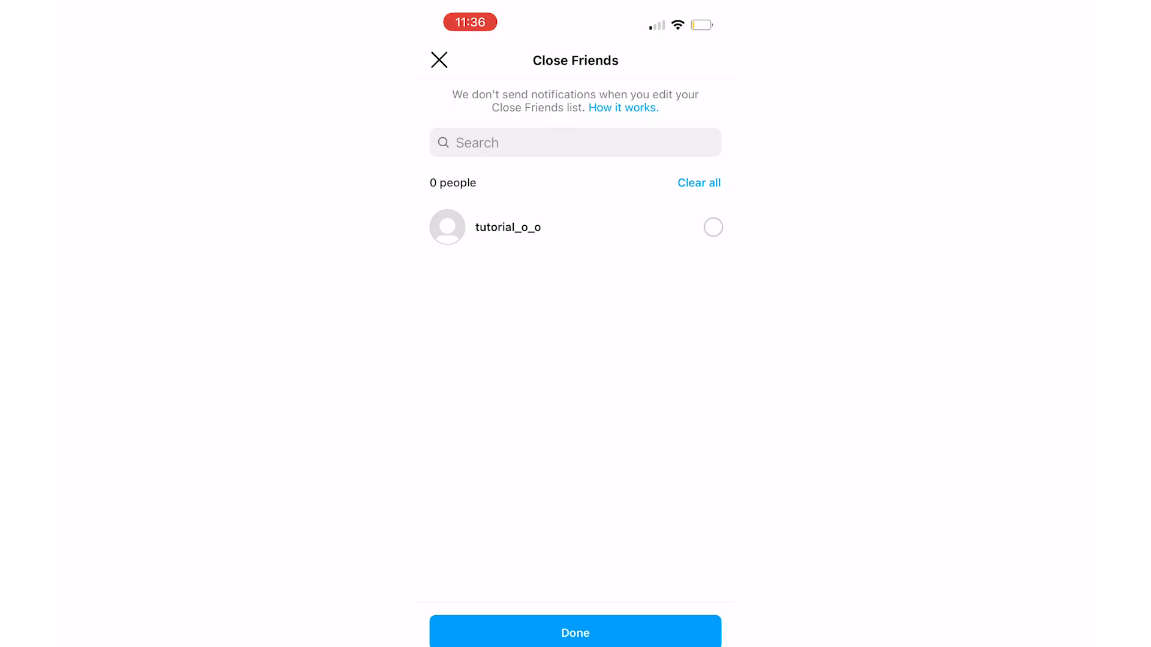
pyautogui.click(439, 60)
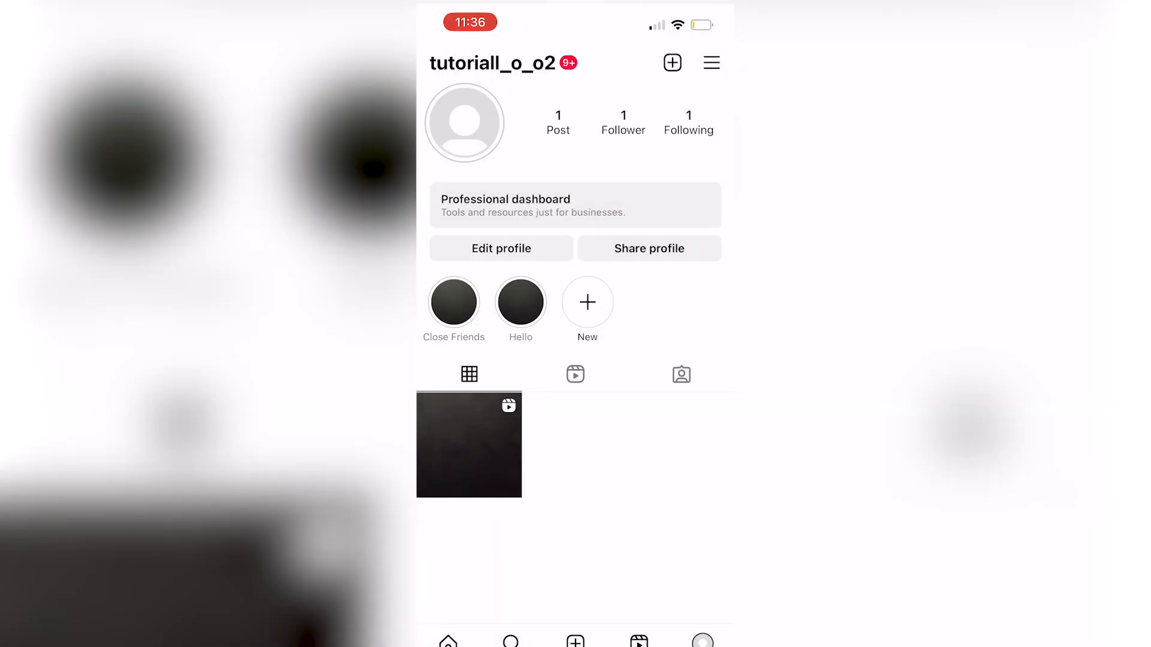
pyautogui.click(453, 304)
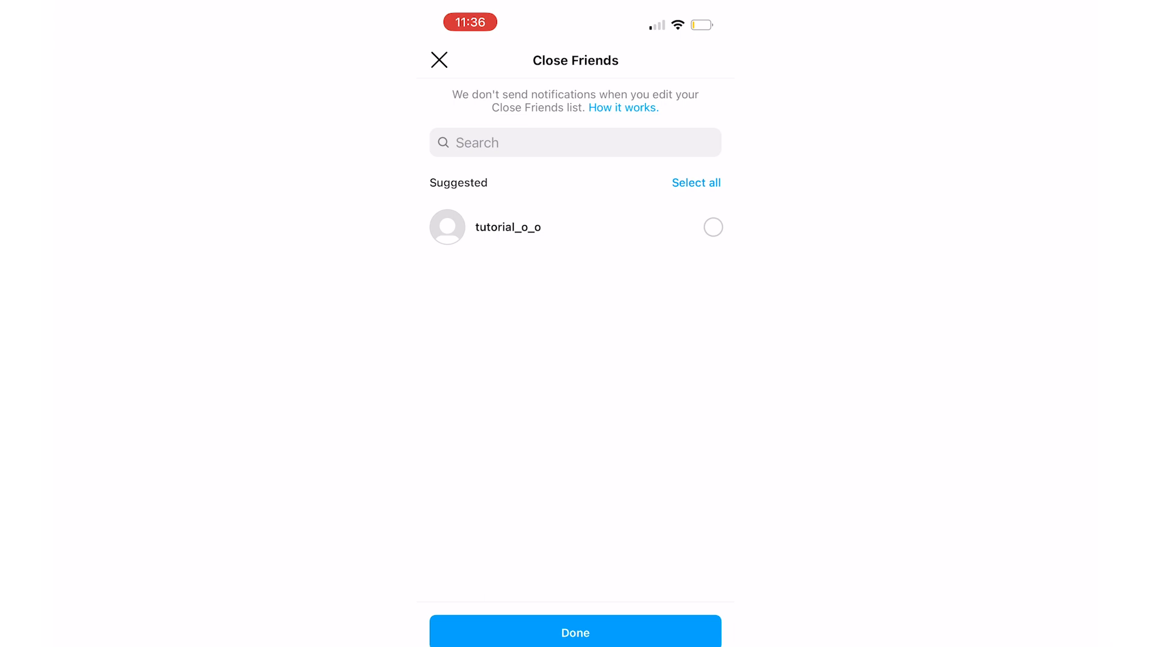
pyautogui.click(438, 60)
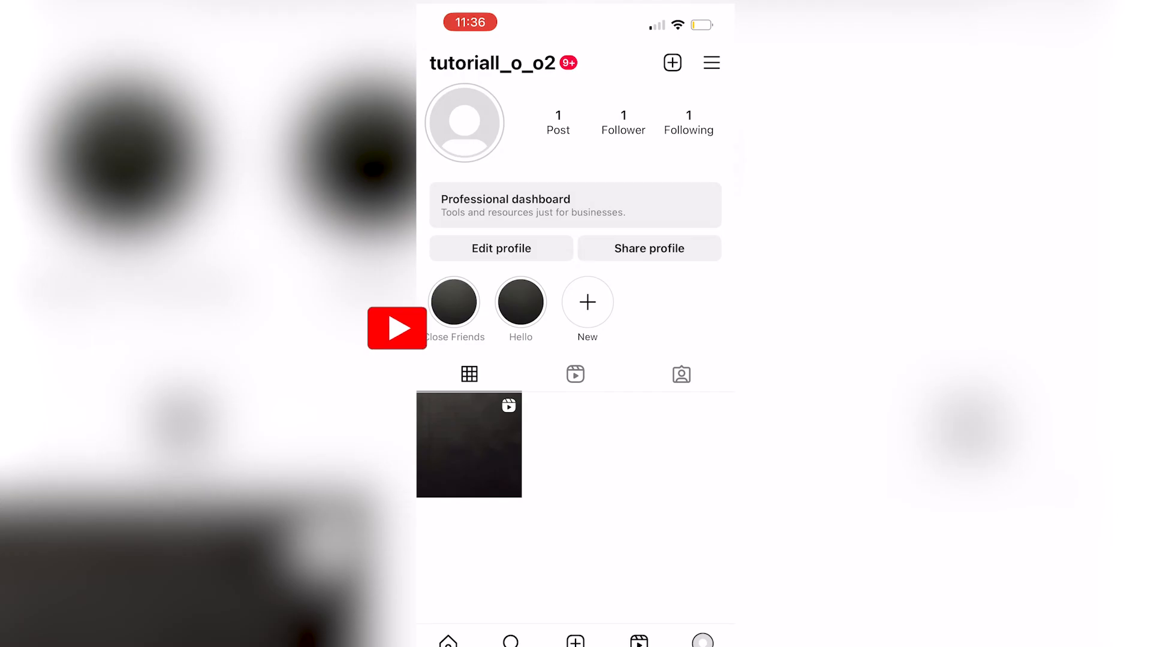